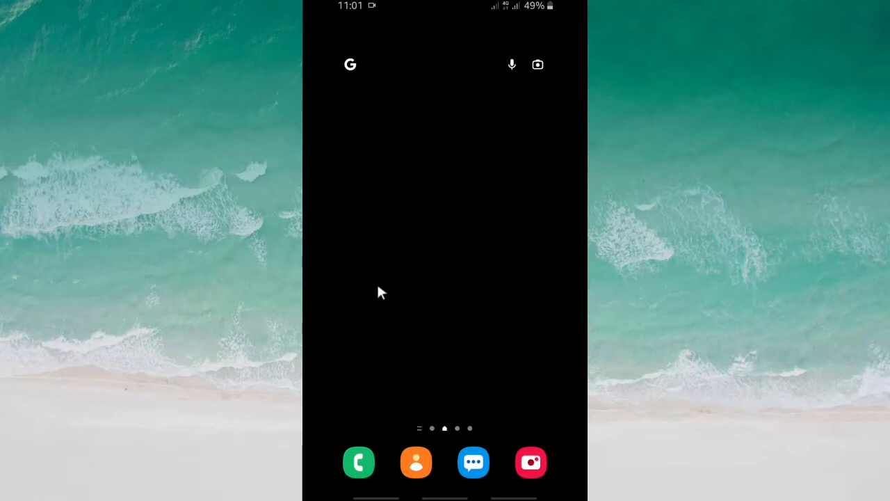
mouse_move(426, 224)
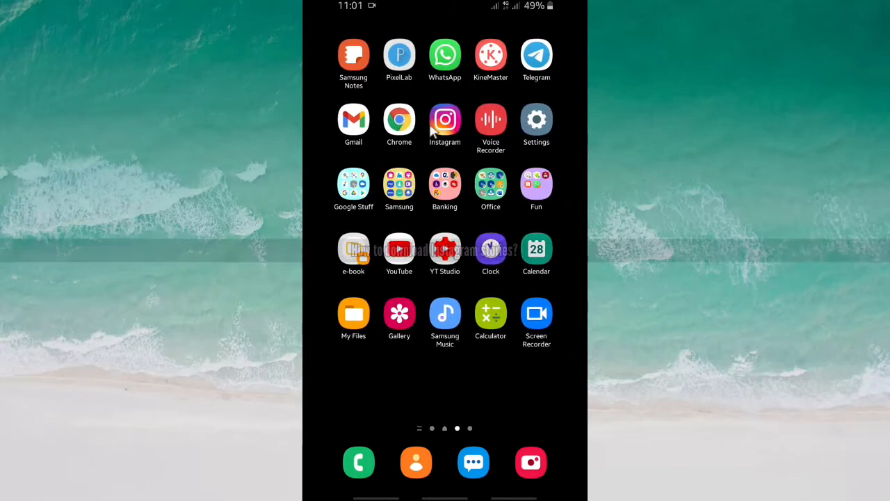
- Launch Instagram and swipe the stories row to reach the disneyplus story
click(445, 120)
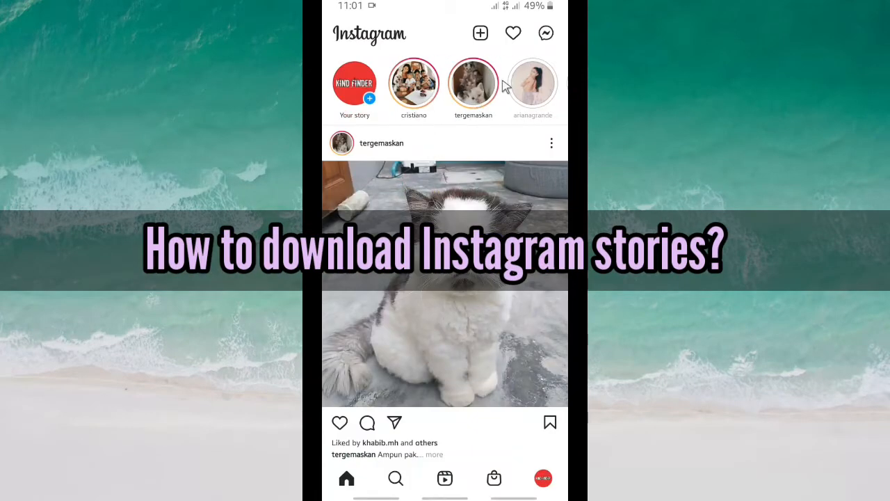
scroll(left, 3)
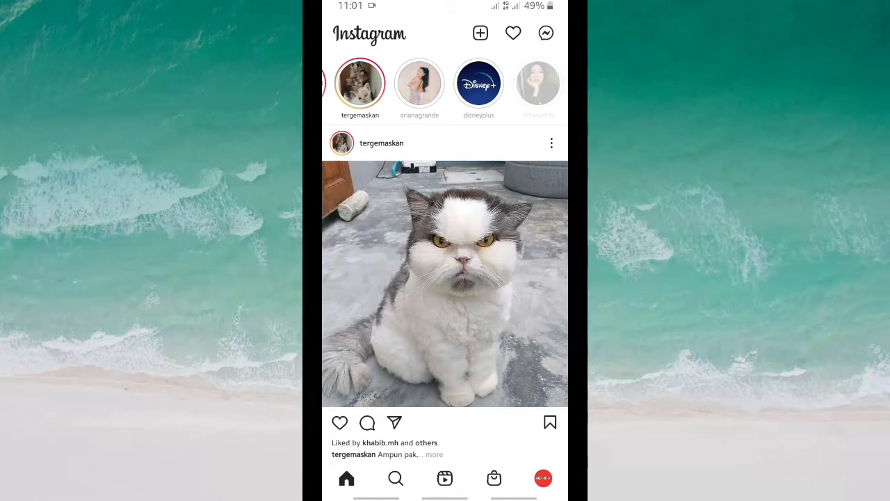
click(479, 83)
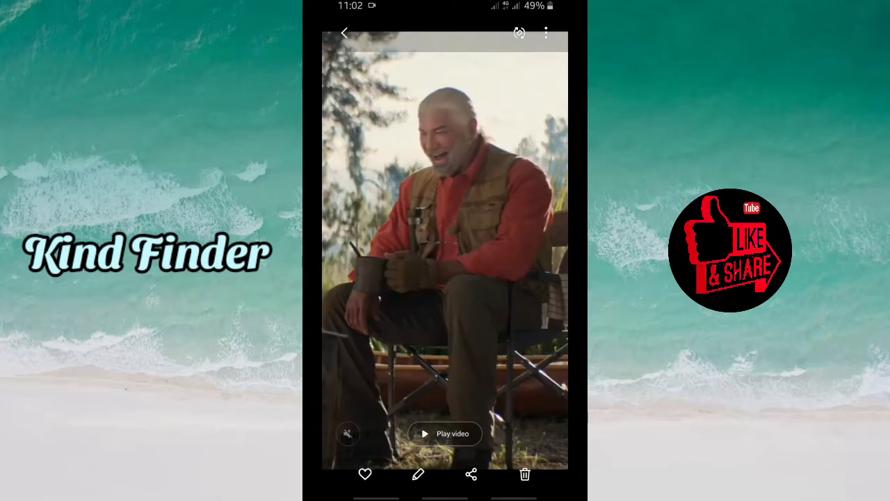
- Exit the Gallery video viewer back to the phone's app drawer
click(445, 434)
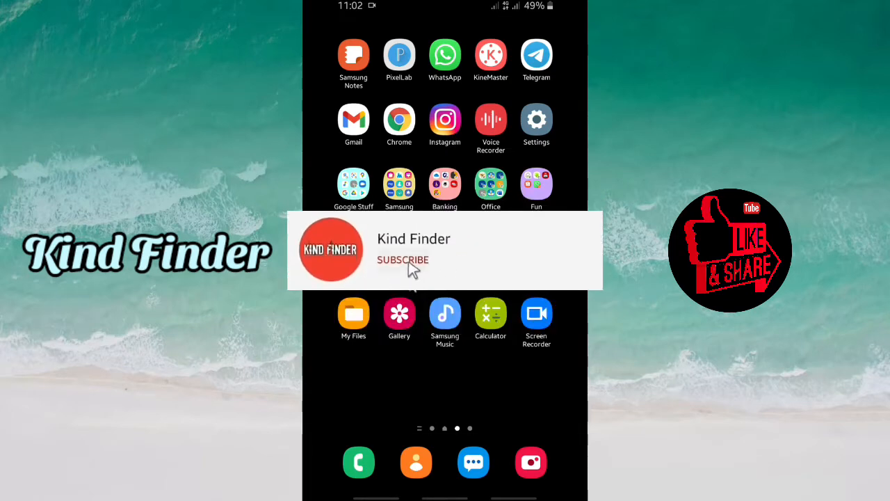
click(403, 260)
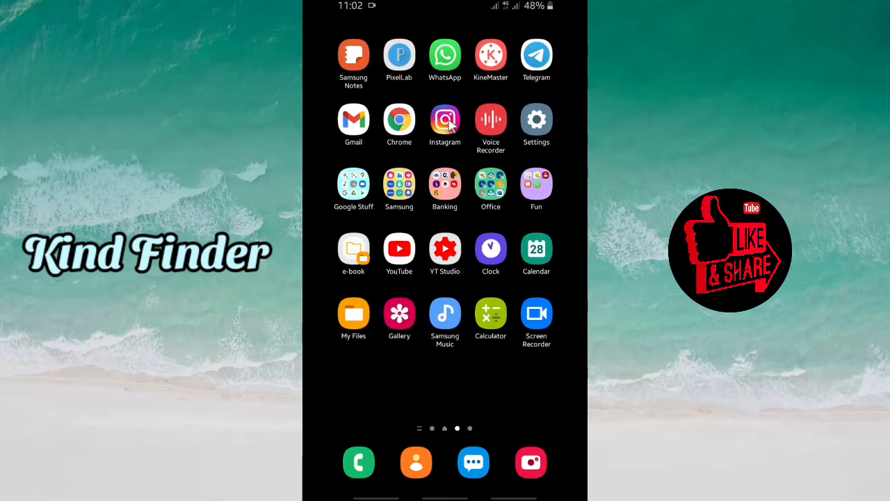
- Relaunch Instagram and view the disneyplus story in the stories bar
click(445, 120)
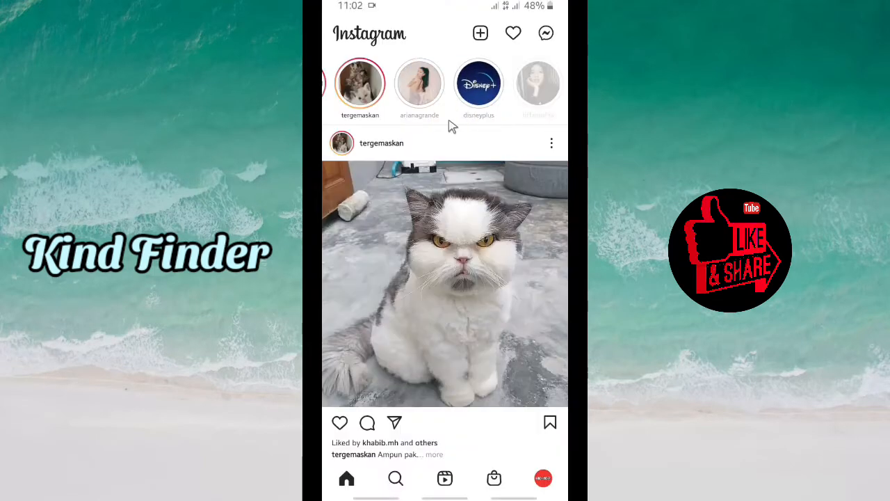
mouse_move(362, 453)
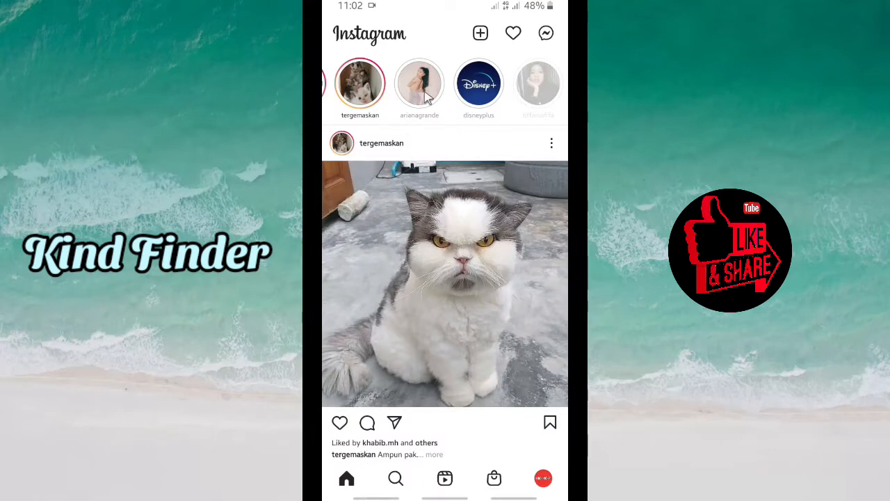
mouse_move(529, 94)
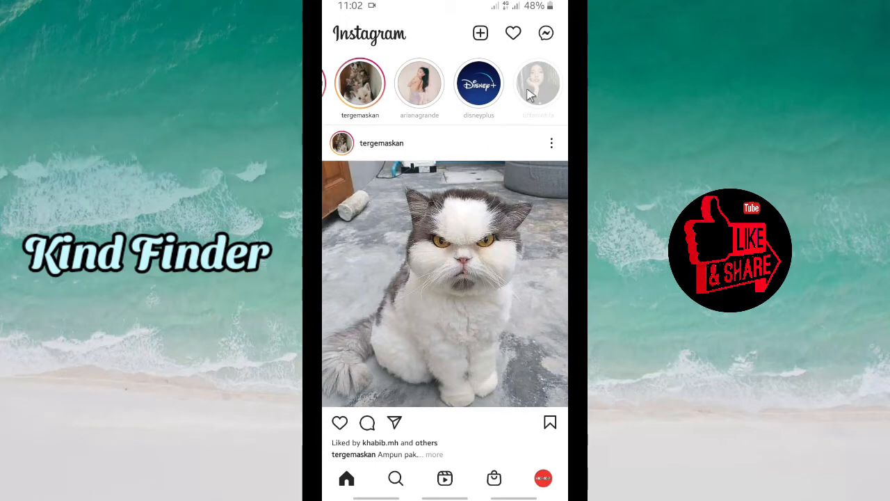
click(479, 83)
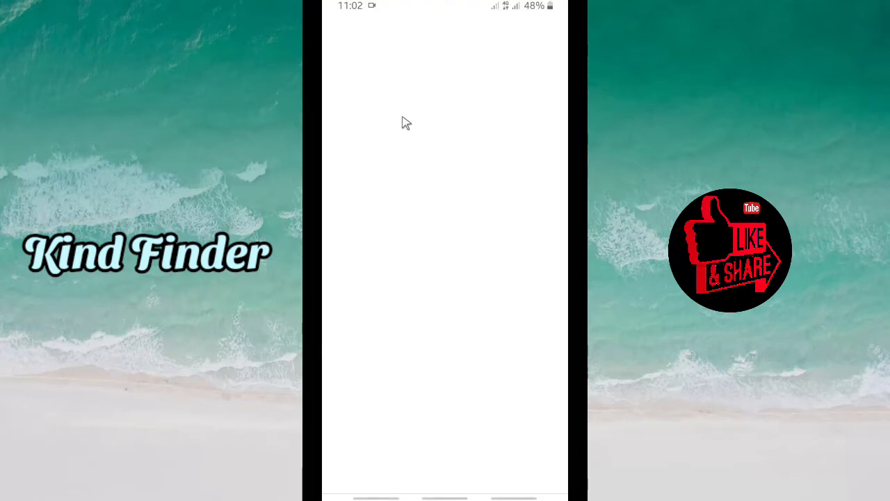
mouse_move(466, 145)
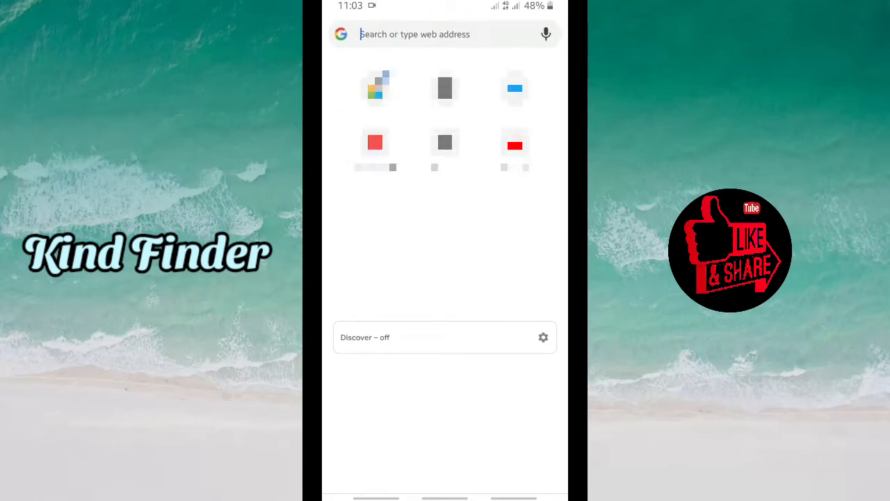
- Enter storysaver.net in Chrome's address bar and run the search
click(445, 33)
text(sto)
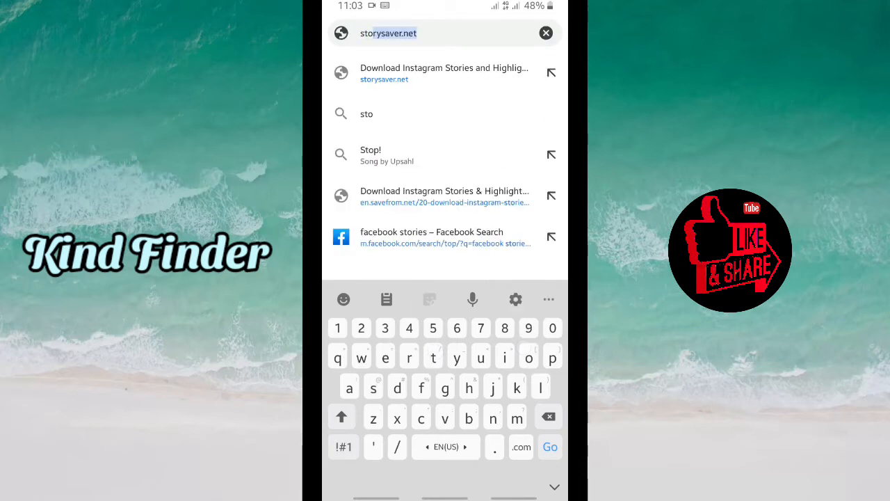
text(ry)
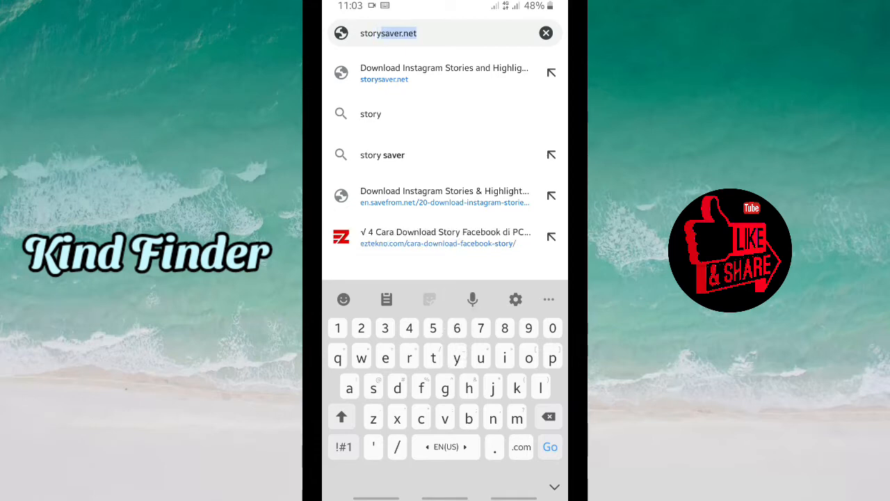
click(415, 34)
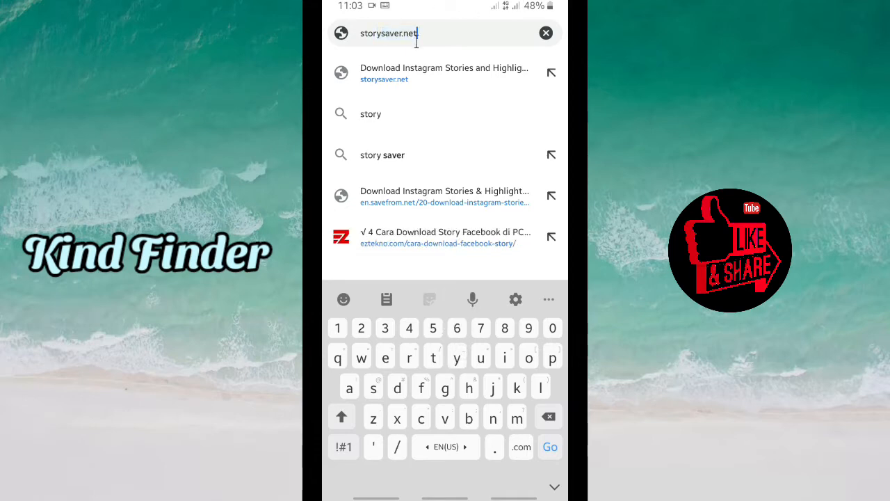
click(418, 33)
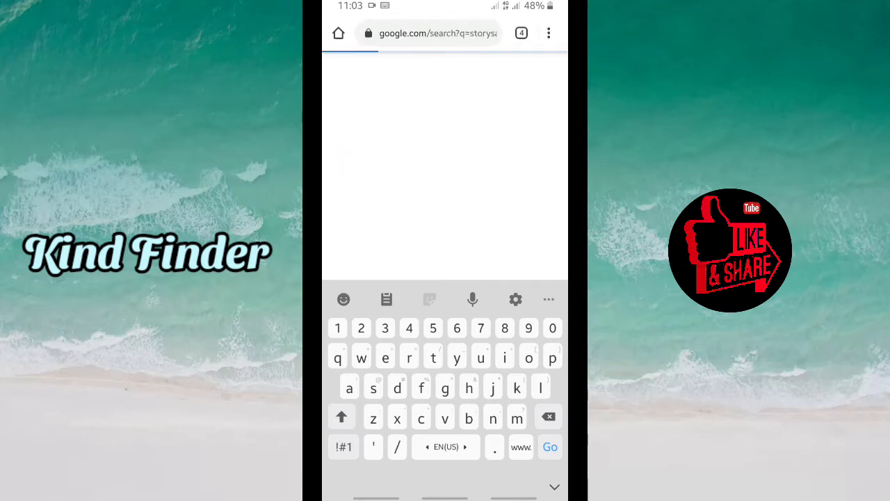
- Browse the Google results for storysaver.net with StorySaver.net listed first
click(550, 447)
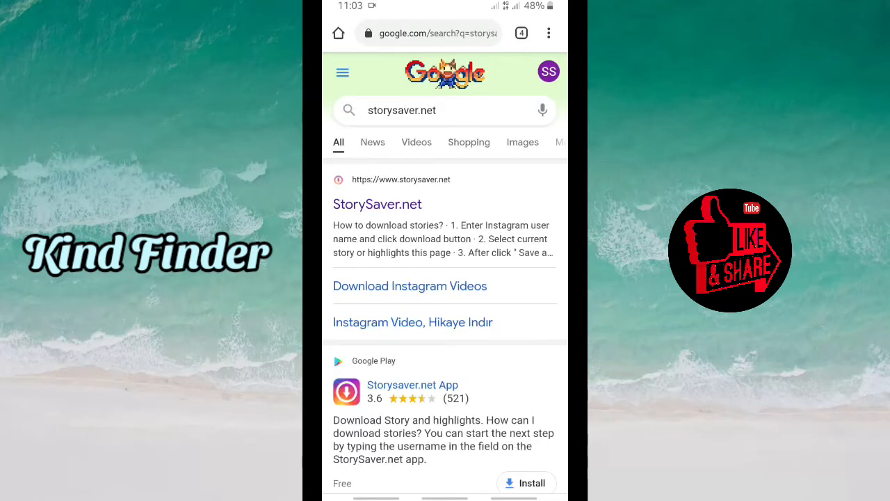
mouse_move(433, 206)
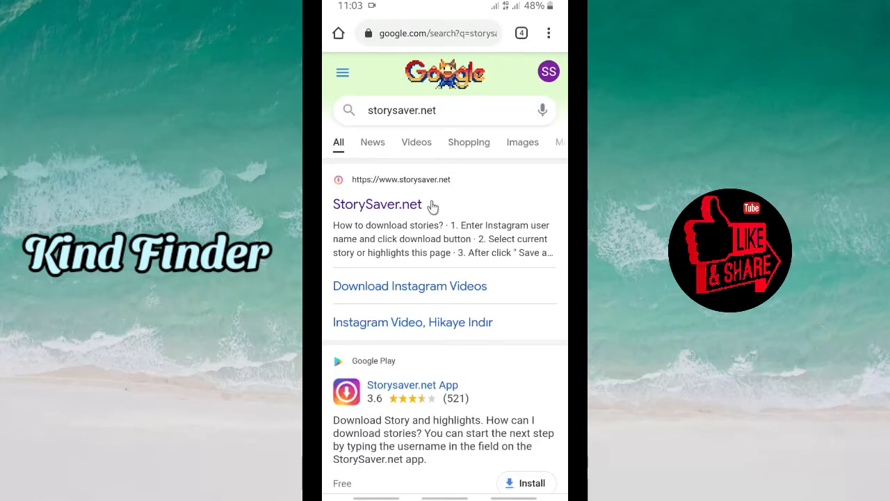
scroll(down, 3)
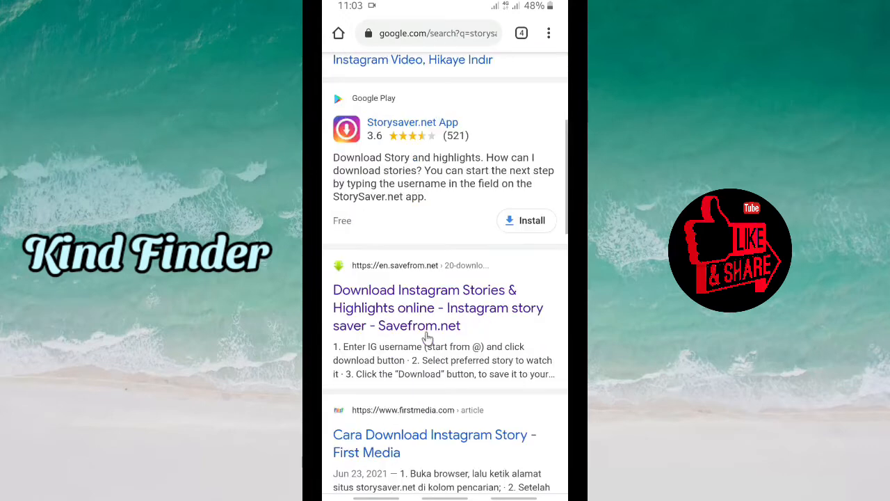
mouse_move(406, 291)
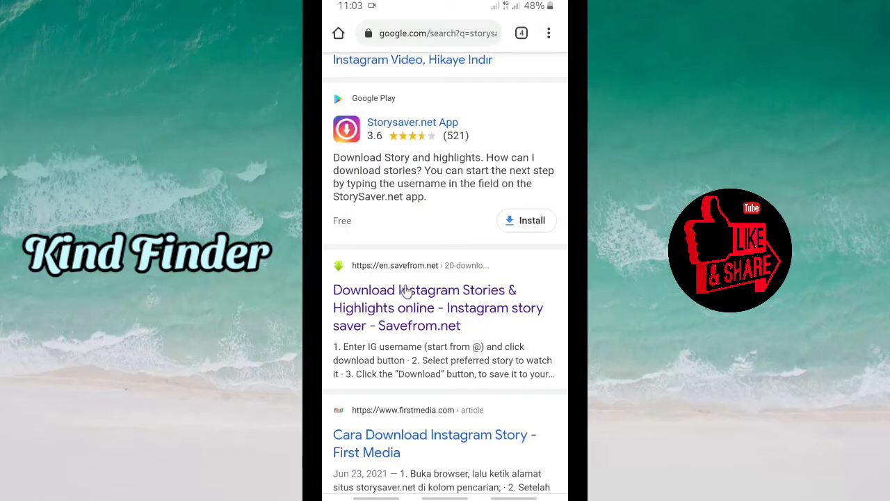
mouse_move(428, 402)
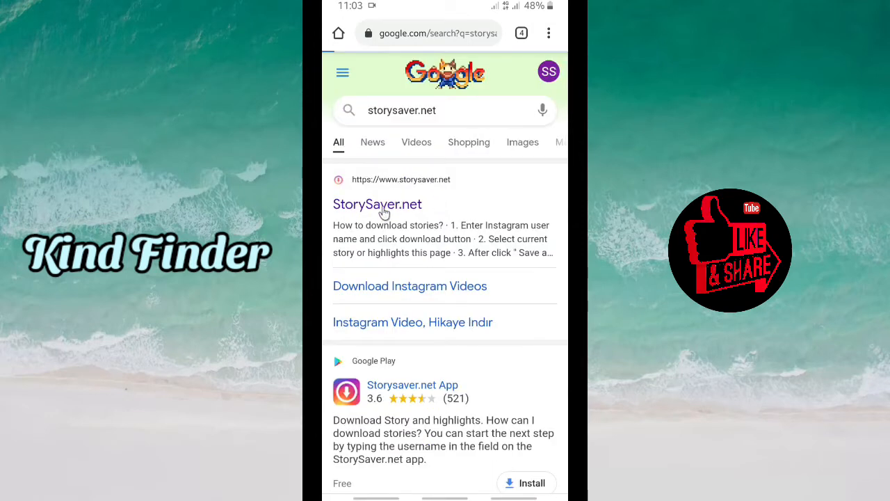
click(377, 203)
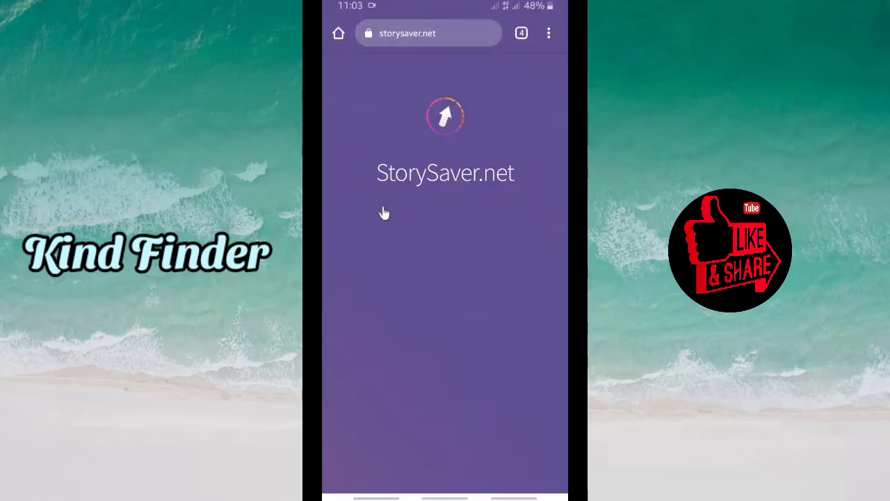
mouse_move(373, 288)
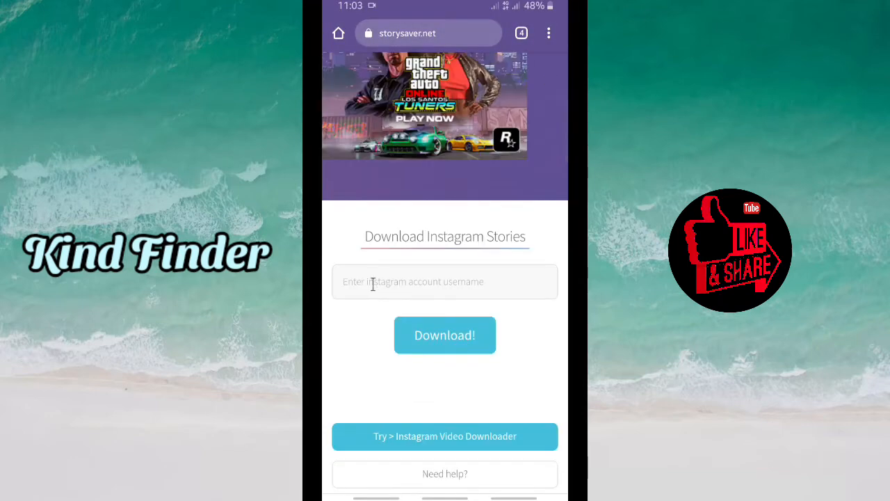
click(445, 281)
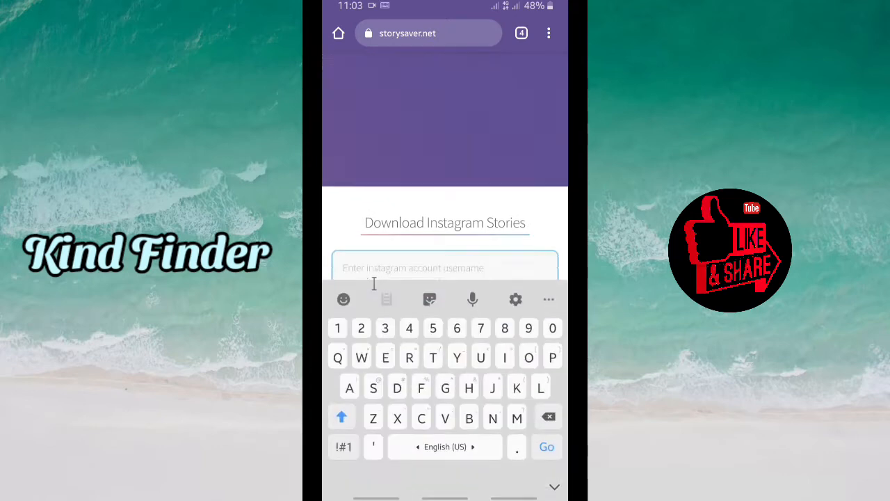
scroll(up, 3)
text(@)
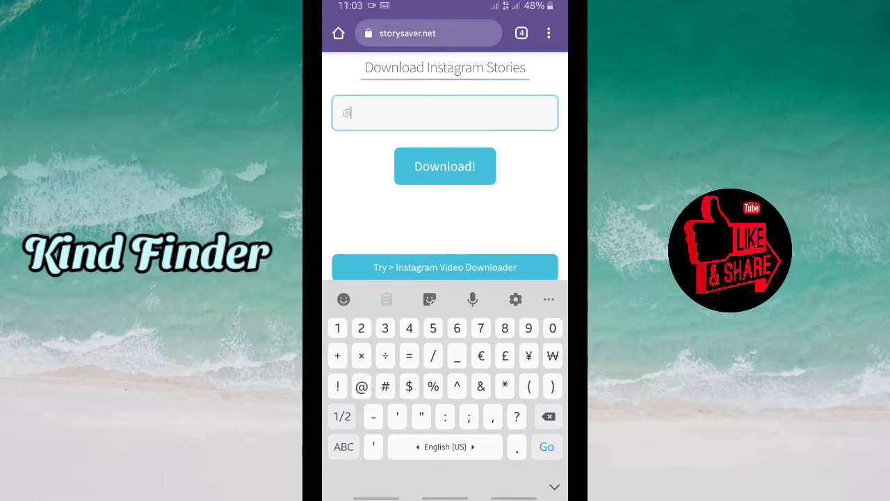
text(d)
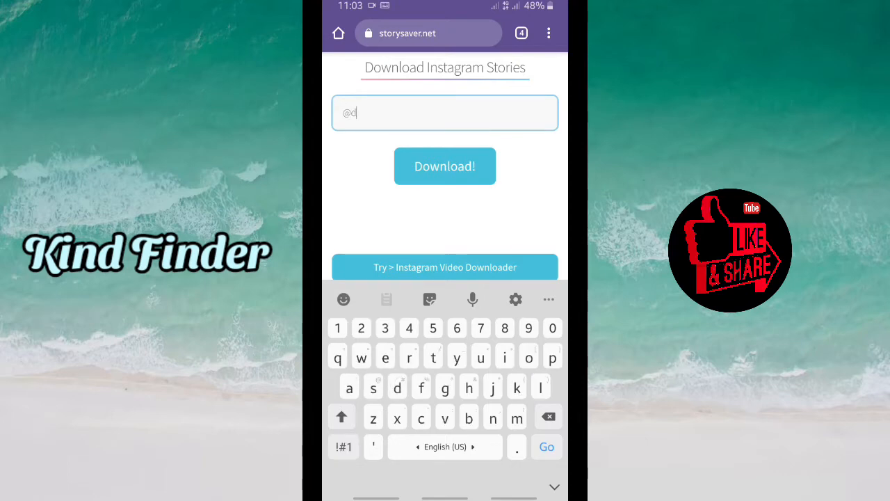
text(isney)
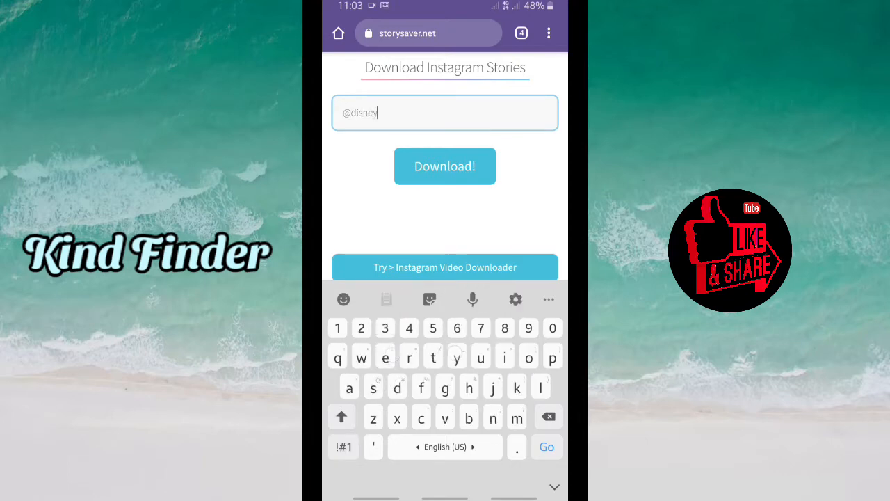
text(plus)
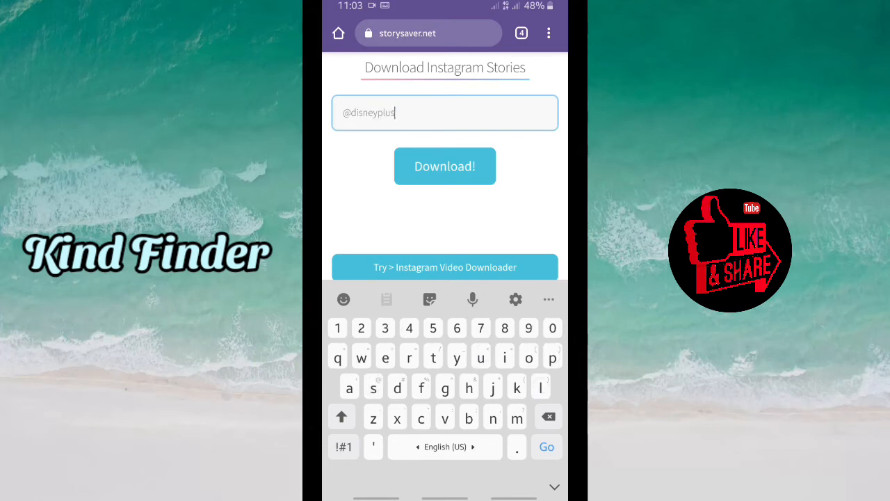
click(553, 487)
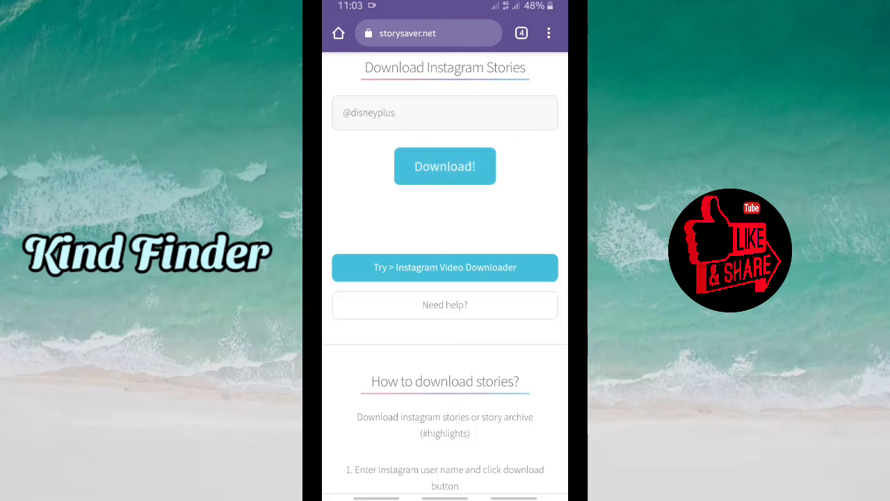
click(445, 166)
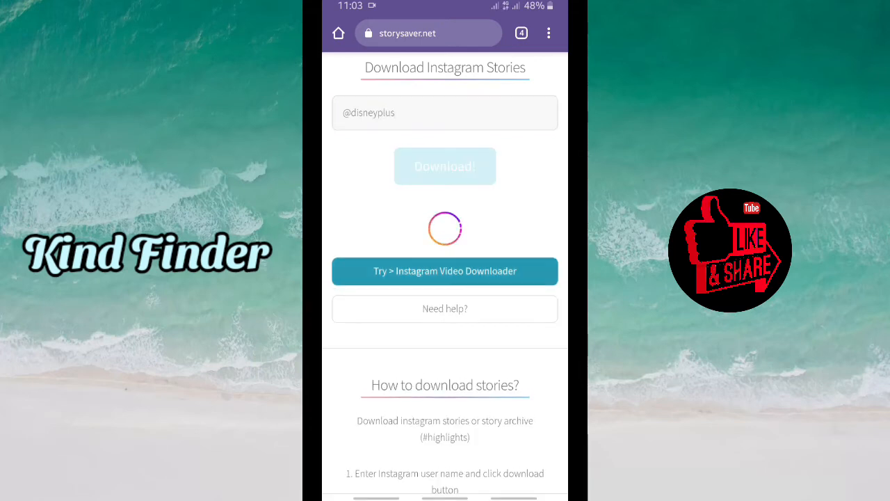
click(445, 166)
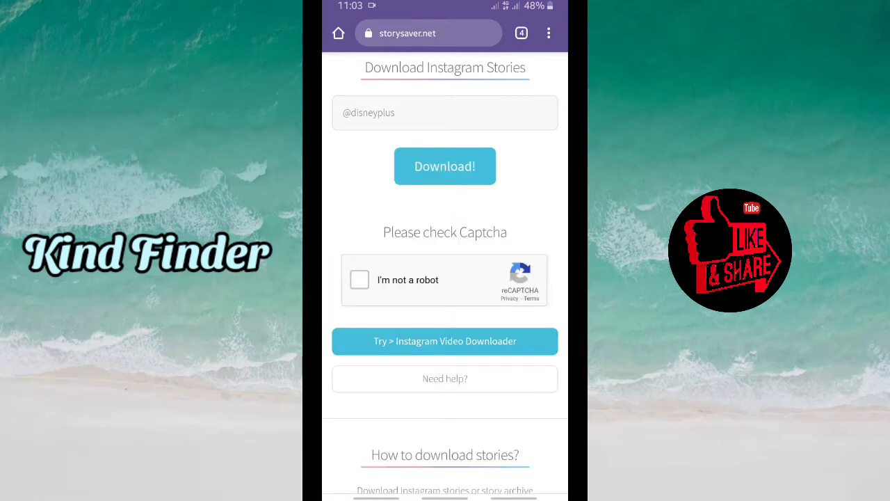
click(359, 280)
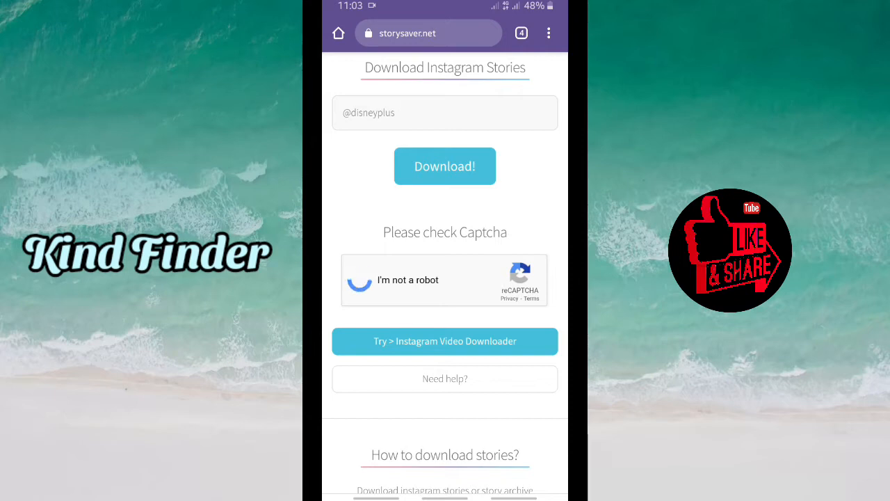
click(360, 281)
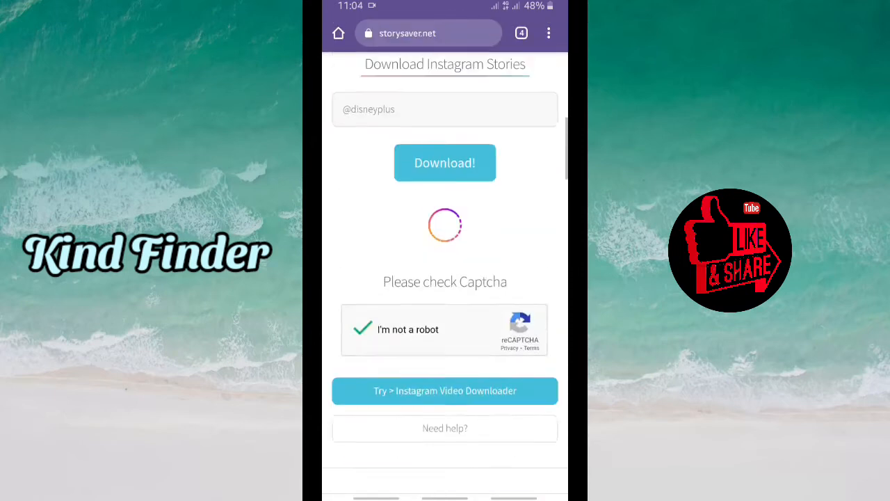
scroll(down, 3)
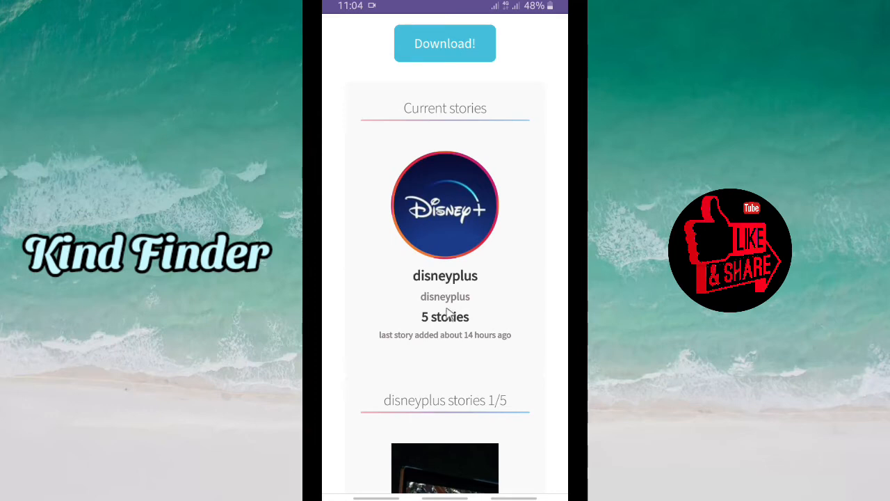
mouse_move(442, 320)
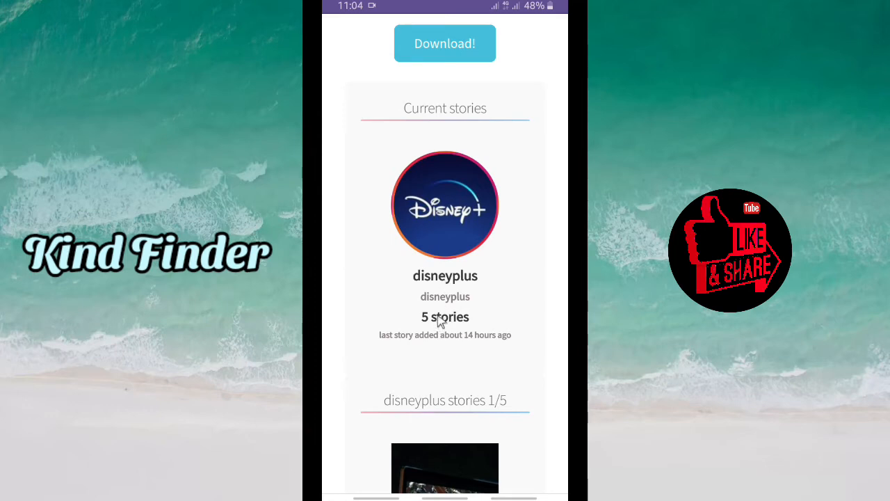
mouse_move(445, 345)
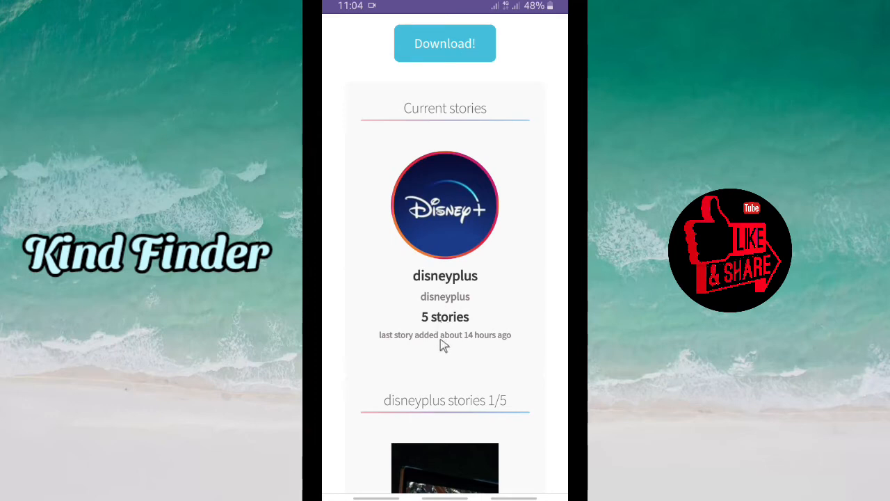
mouse_move(479, 345)
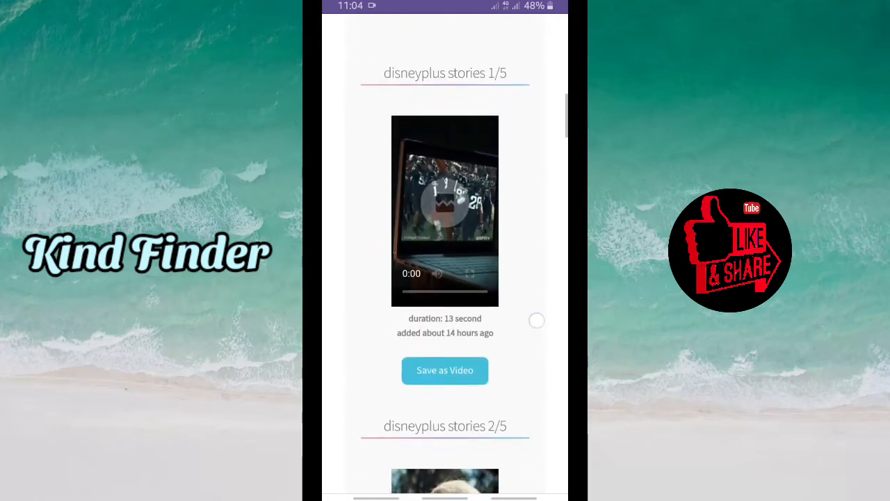
scroll(down, 3)
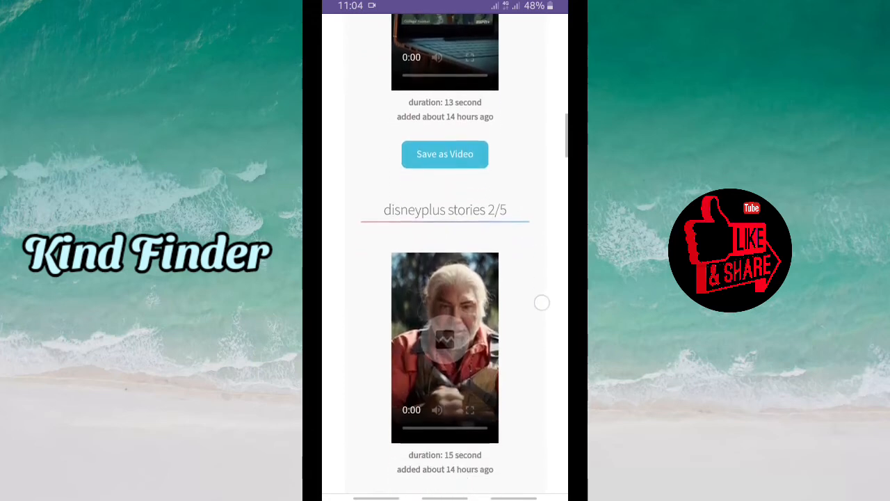
scroll(down, 3)
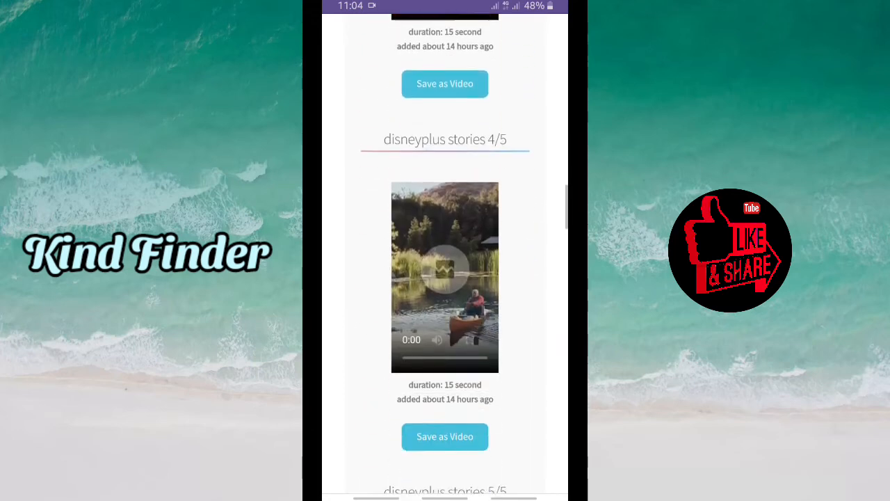
scroll(up, 3)
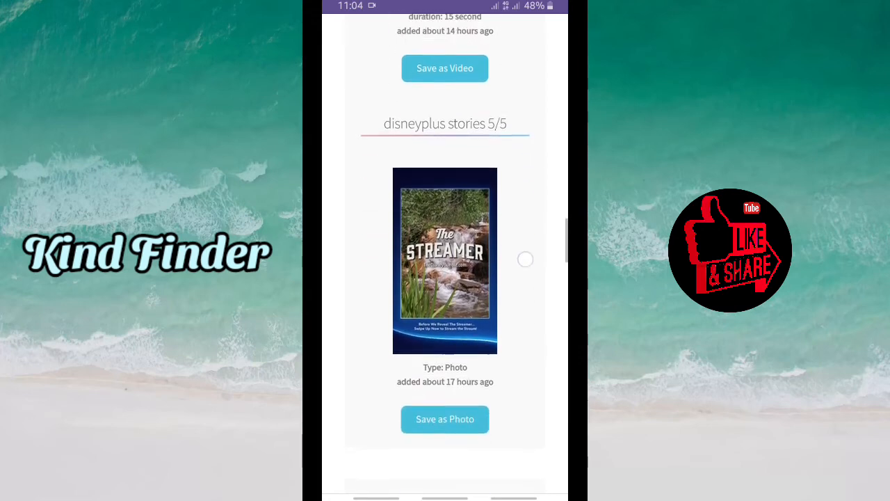
scroll(up, 3)
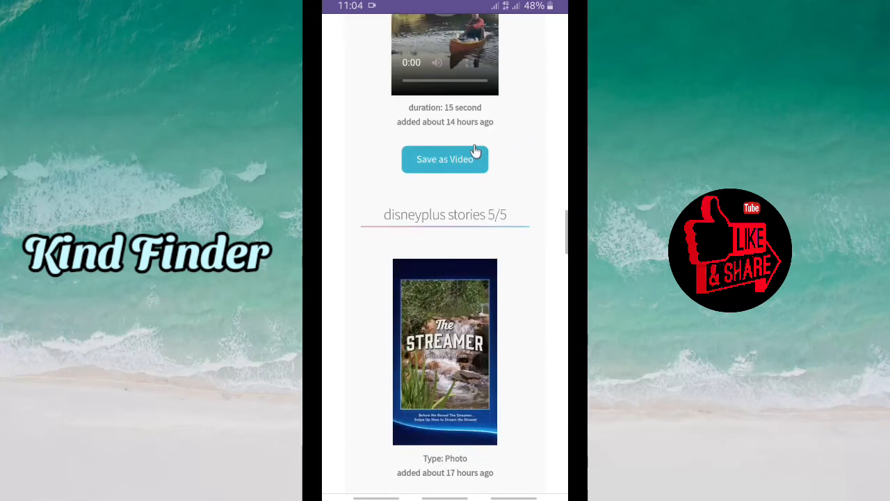
scroll(up, 3)
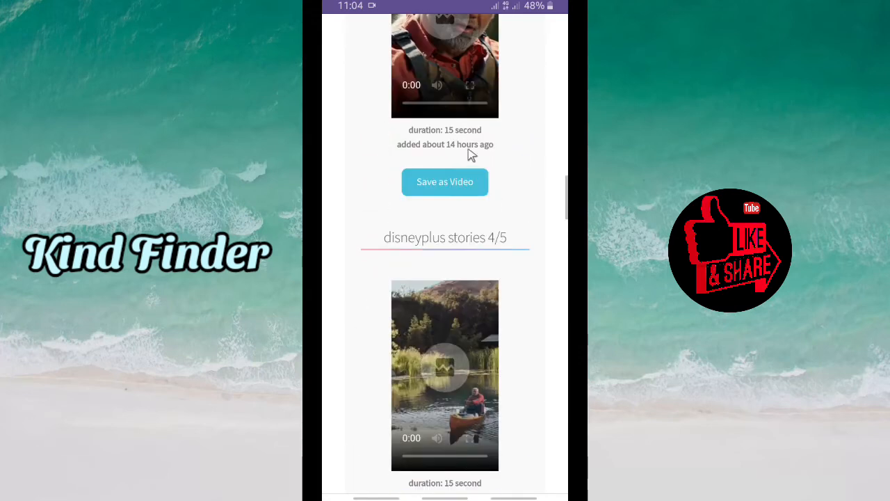
scroll(up, 3)
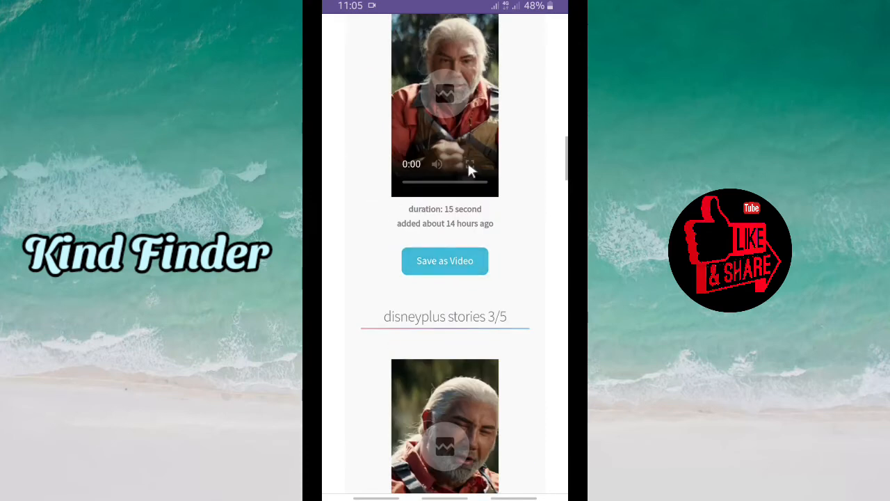
scroll(up, 3)
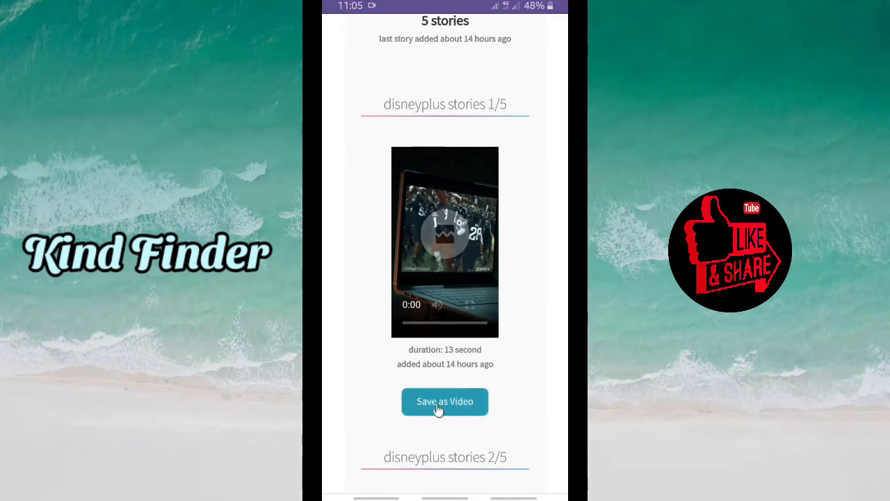
- Save story 1/5 as a video and download it to Downloads from the player menu
click(445, 401)
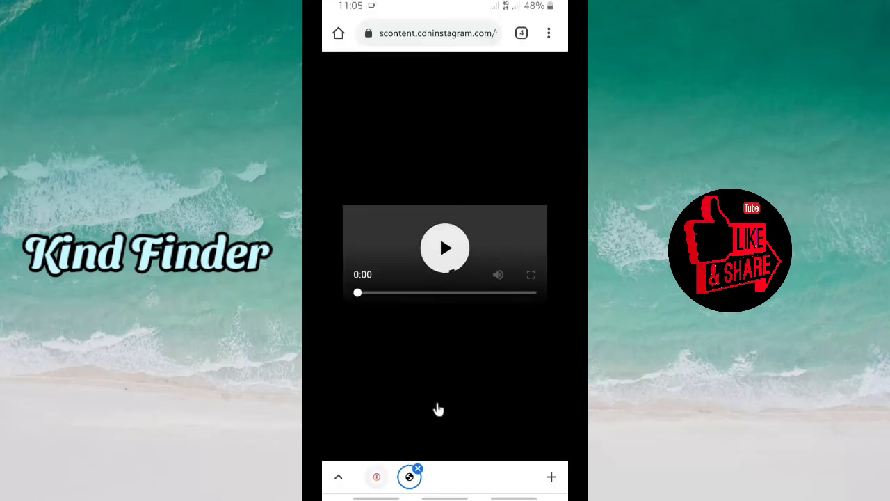
click(446, 248)
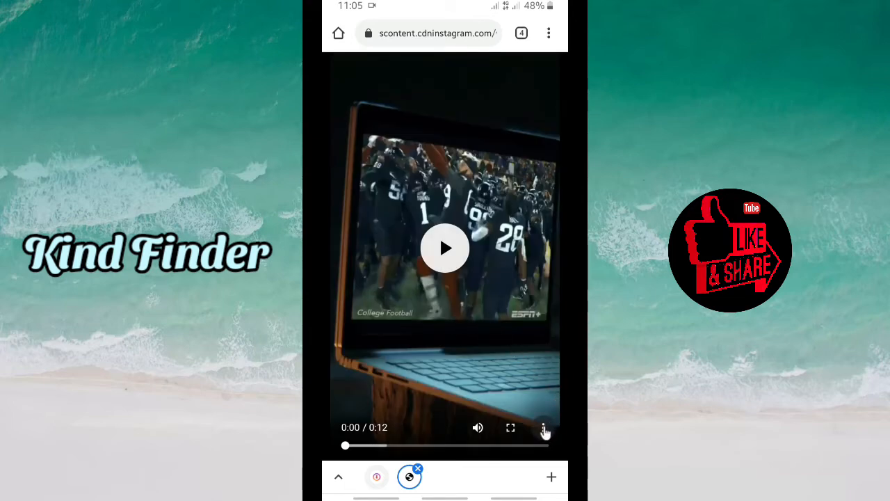
click(544, 427)
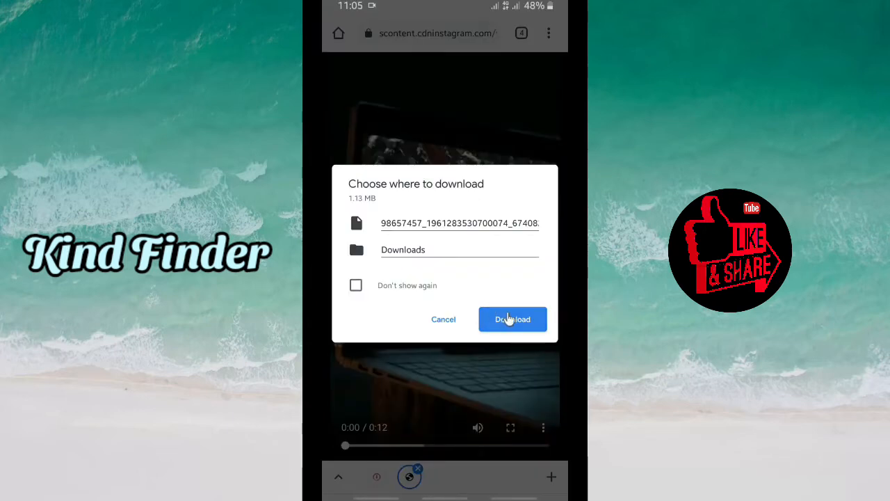
click(512, 318)
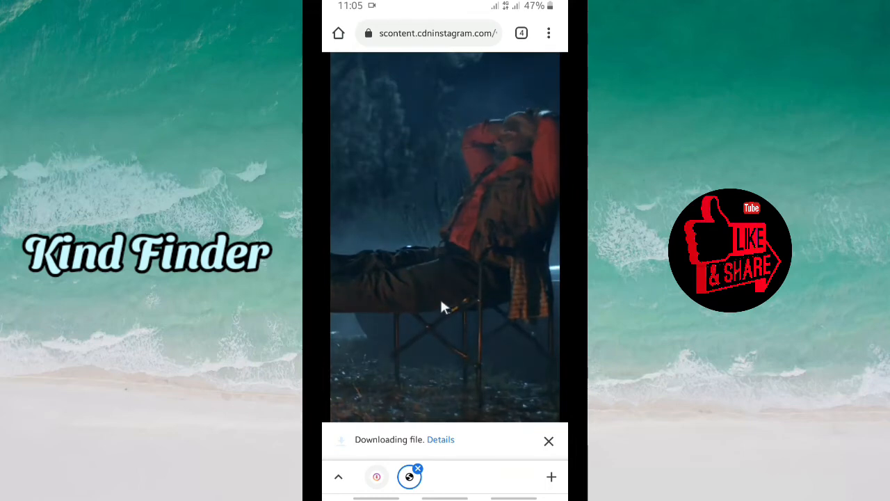
- View the downloading story video's progress in Chrome's Downloads list
click(439, 440)
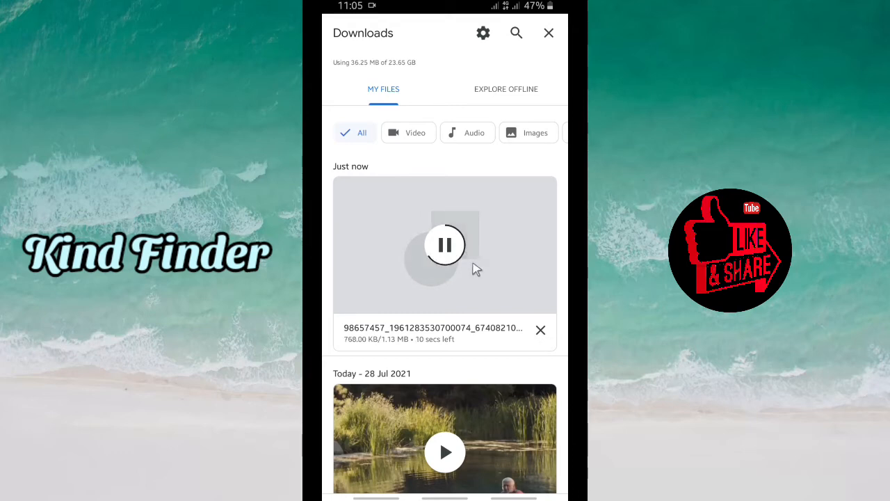
mouse_move(416, 230)
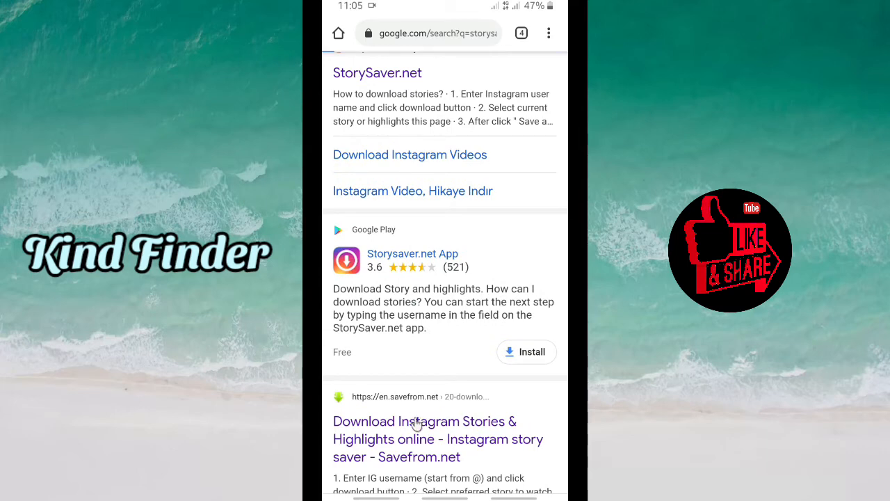
click(436, 439)
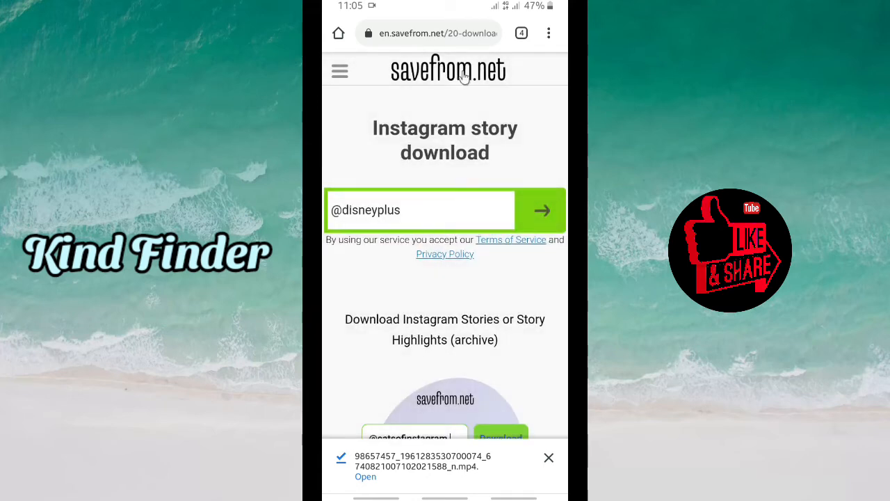
click(541, 210)
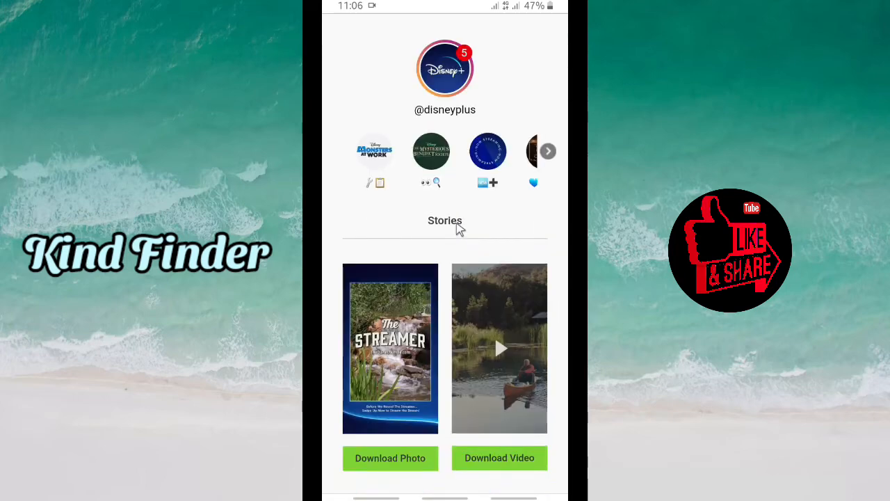
scroll(down, 3)
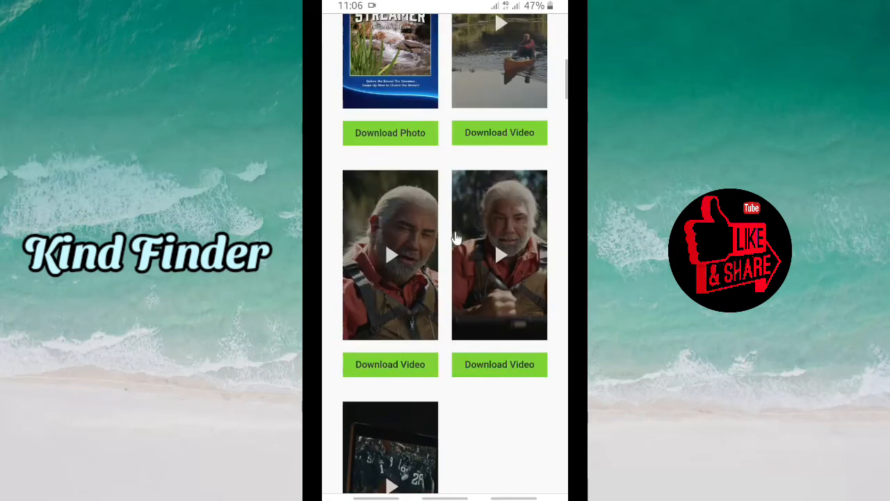
mouse_move(428, 94)
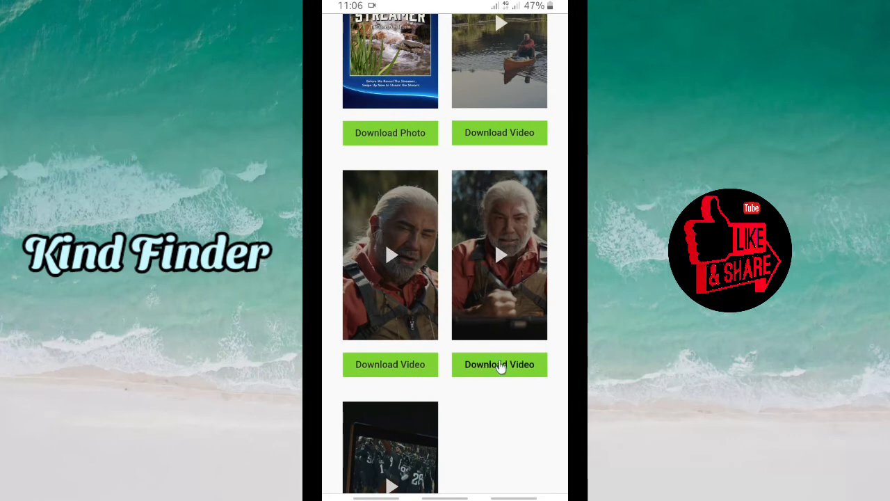
- Download the second disneyplus story video through SaveFrom.net and watch it complete in Chrome's downloads
click(499, 364)
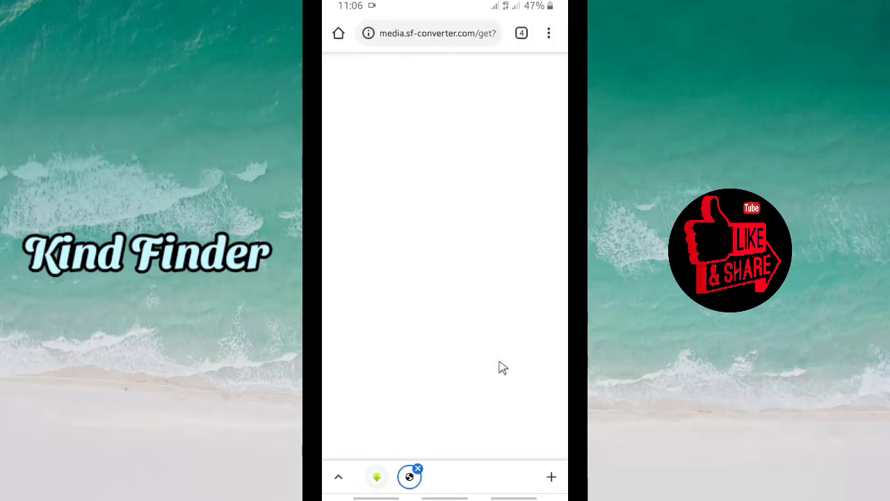
mouse_move(527, 320)
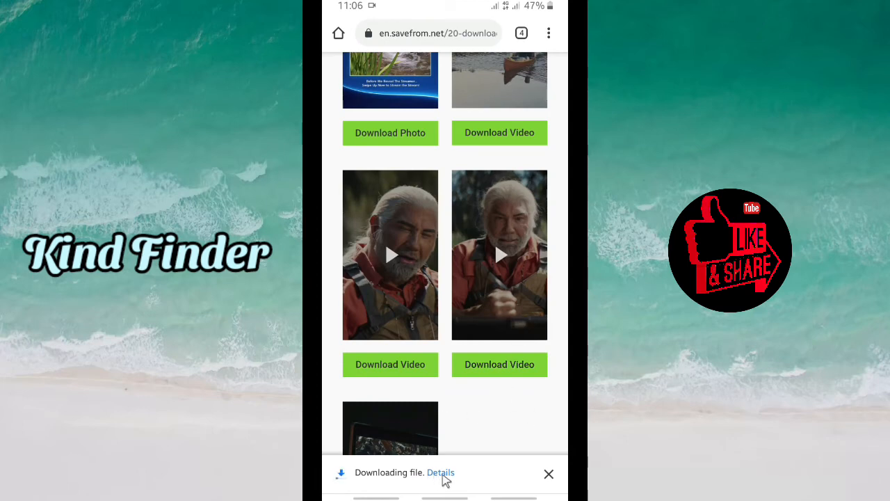
click(441, 473)
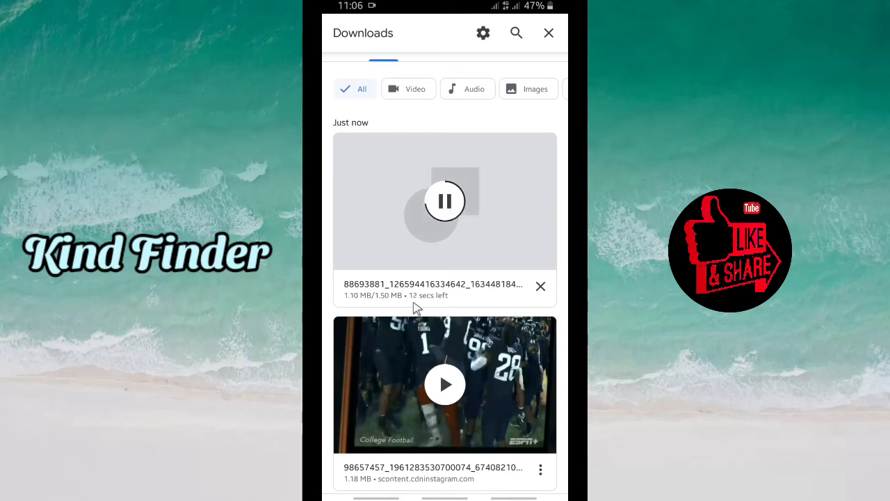
mouse_move(490, 210)
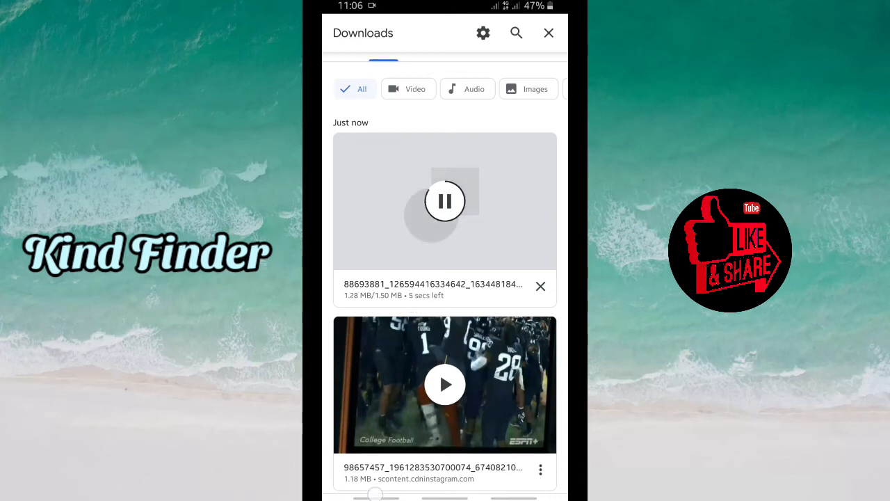
key(recent_apps)
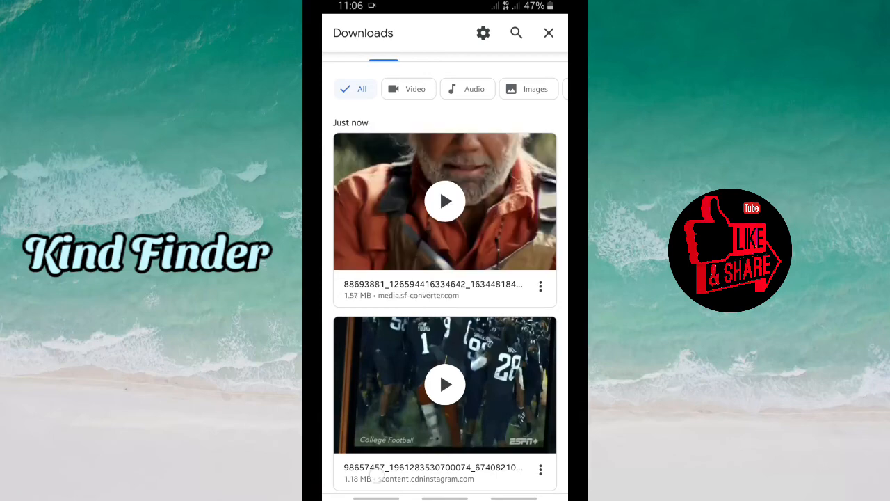
- View the newly downloaded story video, then return to the gallery's Downloads album
click(445, 200)
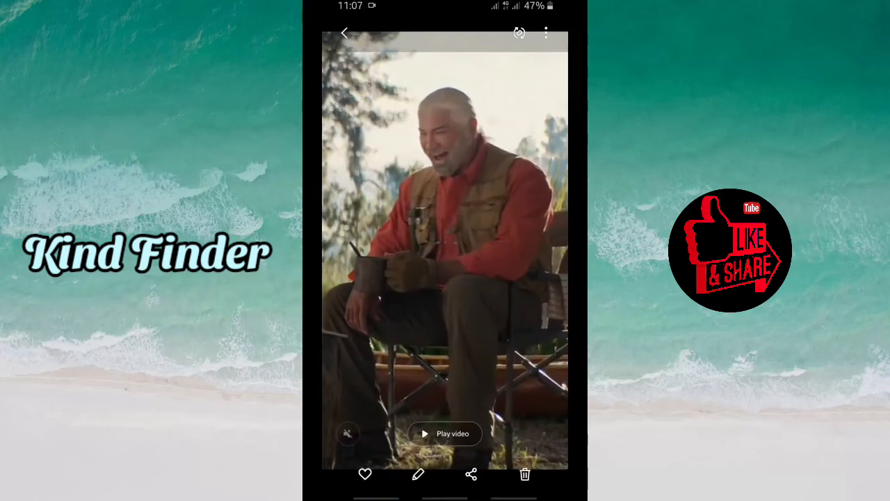
click(344, 33)
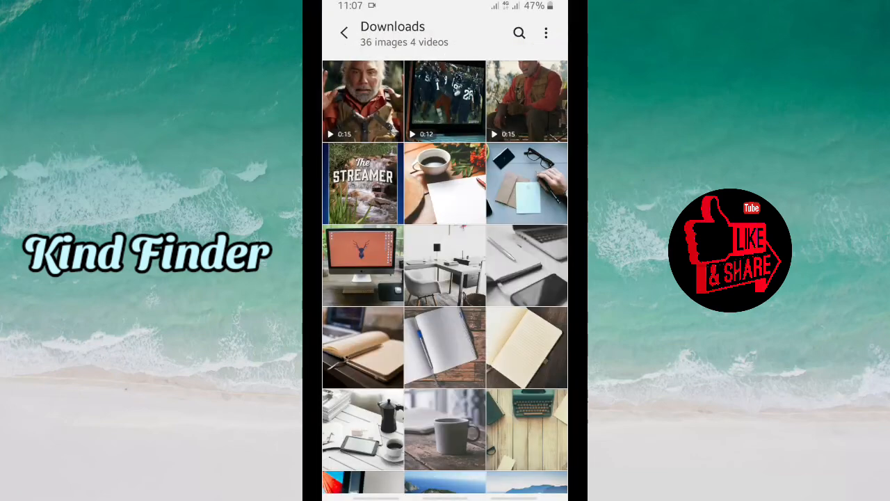